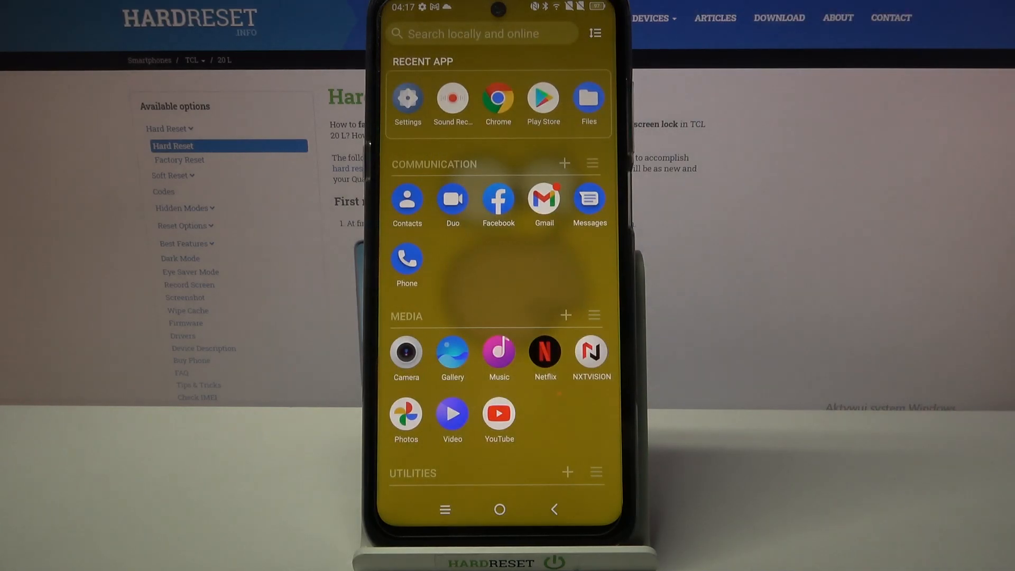
Open Clock and show the Alarm tab with the 08:30 and 09:00 alarms
scroll(down, 3)
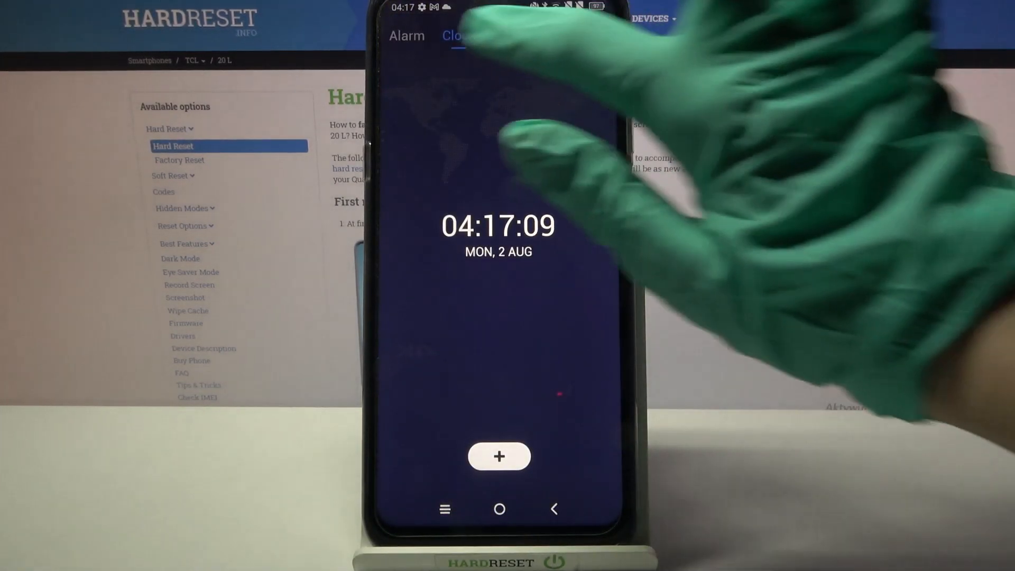
click(406, 35)
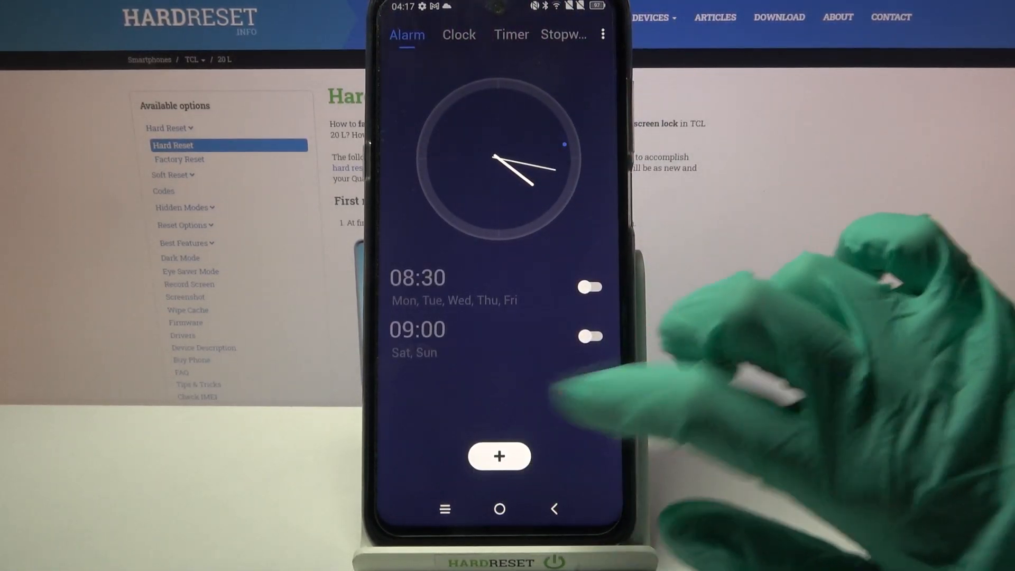
Create an 18:08 alarm repeating Monday and Friday, vibration off, labelled 'Work'
click(500, 455)
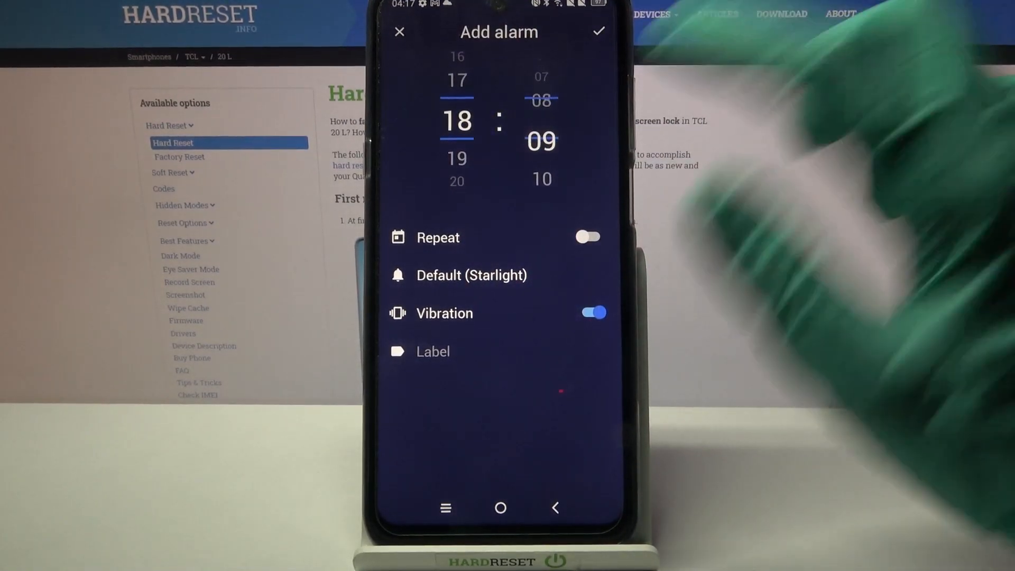
click(587, 237)
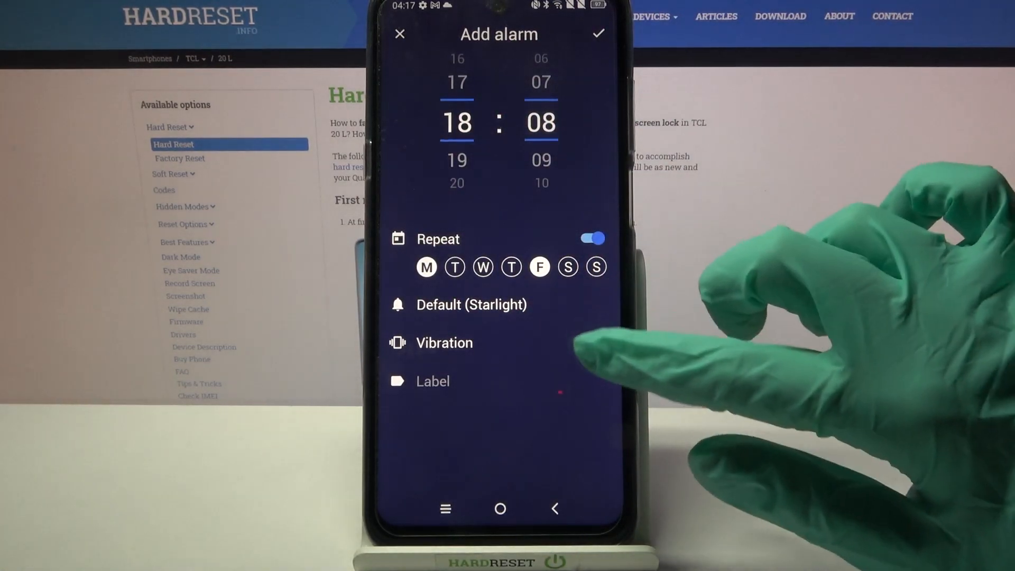
click(588, 342)
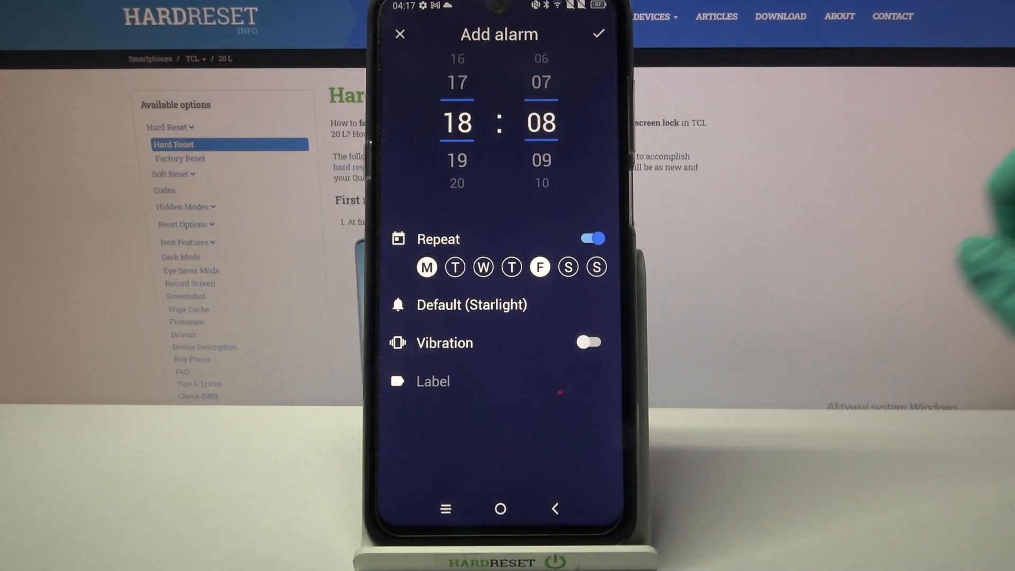
click(588, 343)
text(Work)
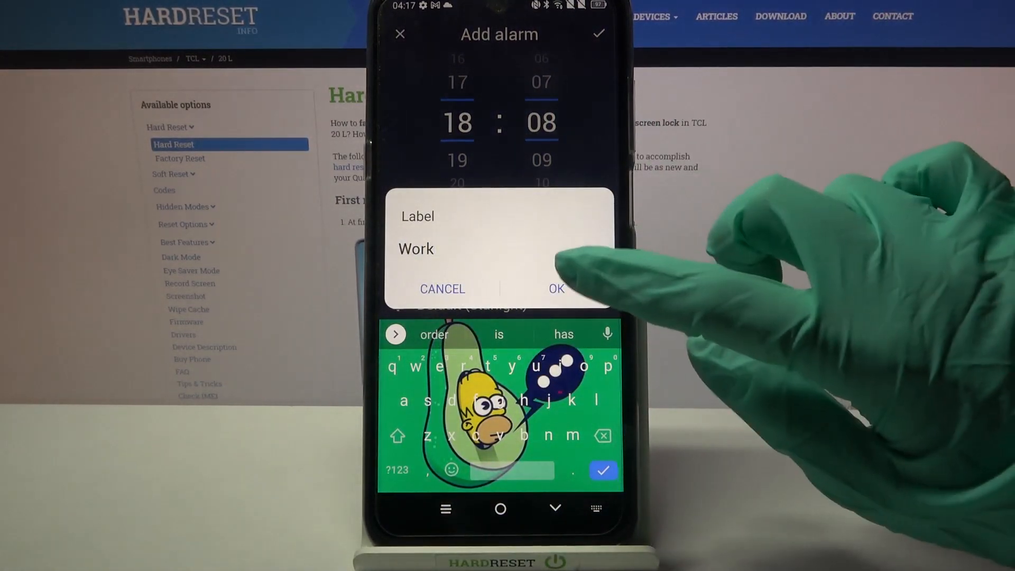
Confirm the 'Work' label and change the alarm sound to Silent
click(556, 289)
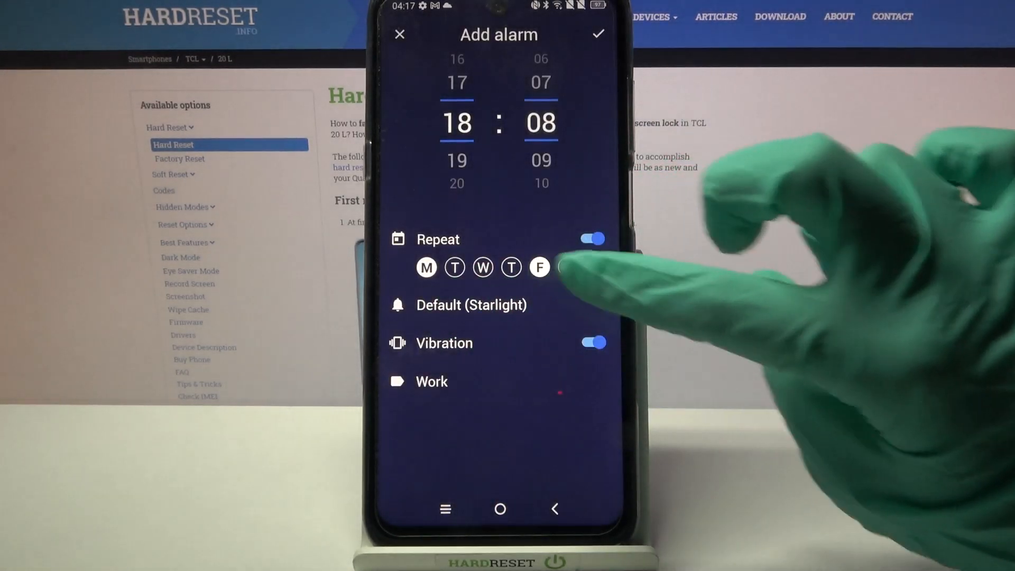
click(471, 305)
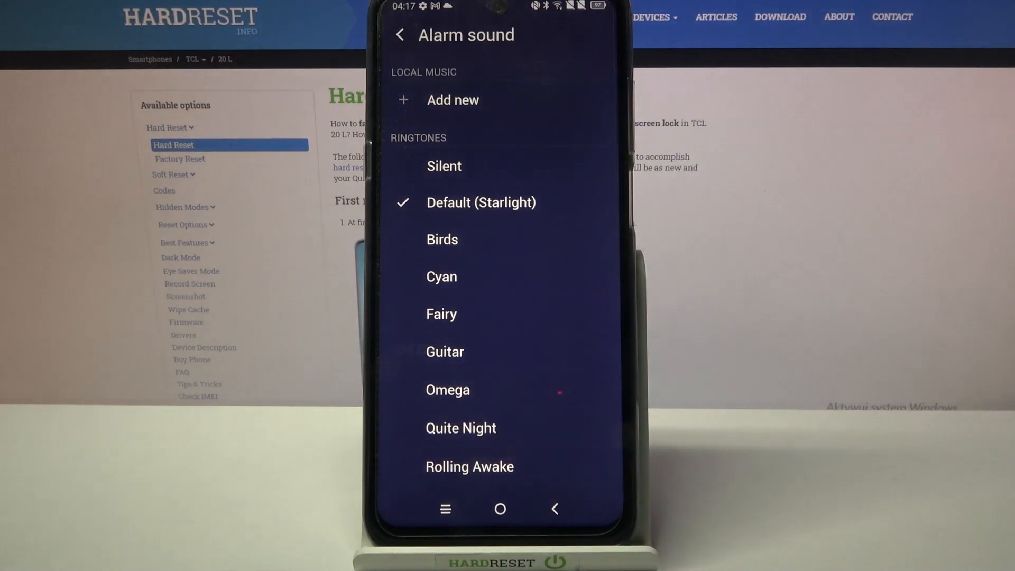
click(444, 166)
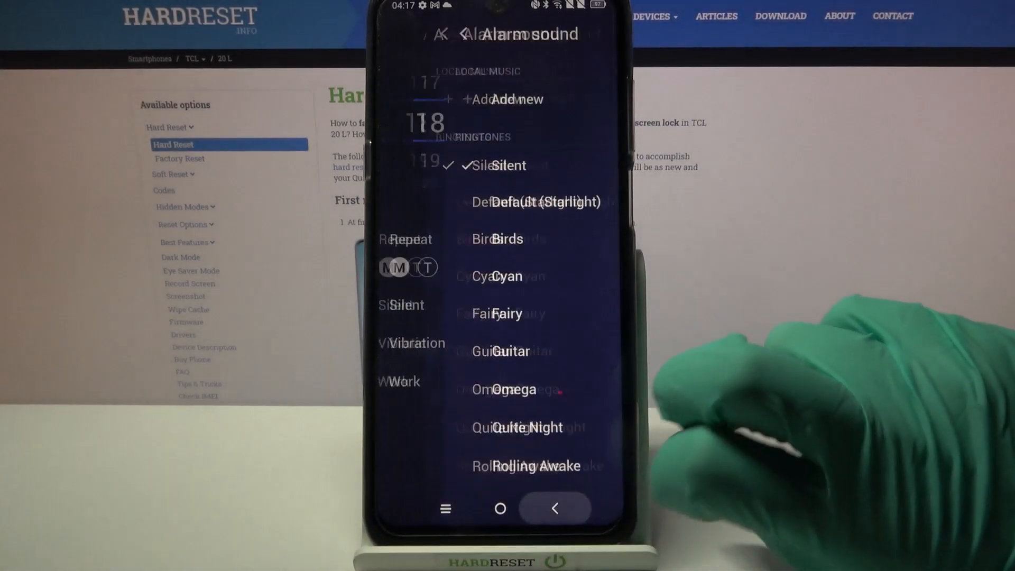
Save the 18:08 Work alarm, flip its switch, and reopen it in Edit alarm
click(555, 508)
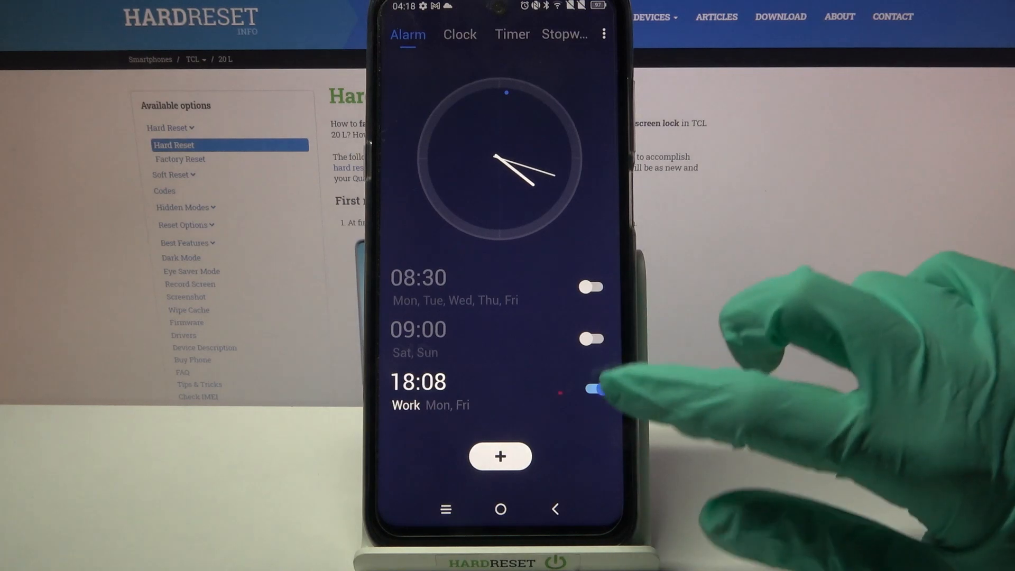
click(589, 389)
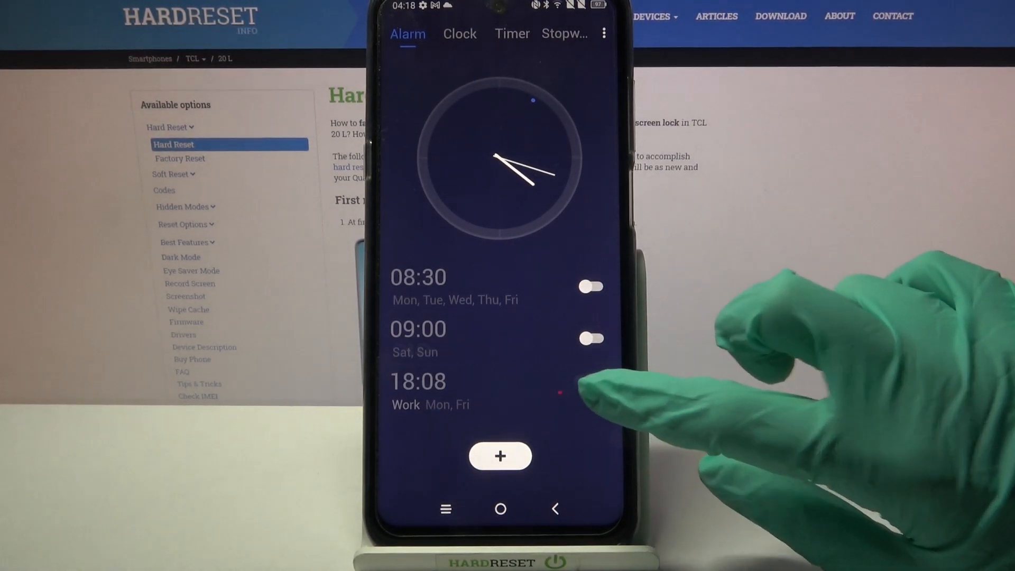
click(589, 389)
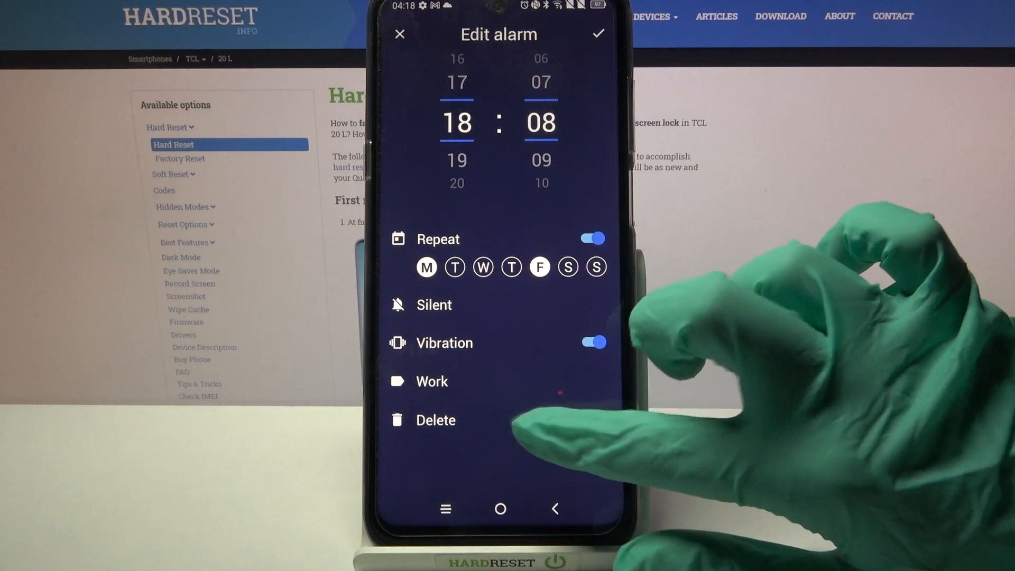
Delete the 18:08 Work alarm and confirm the deletion
click(436, 420)
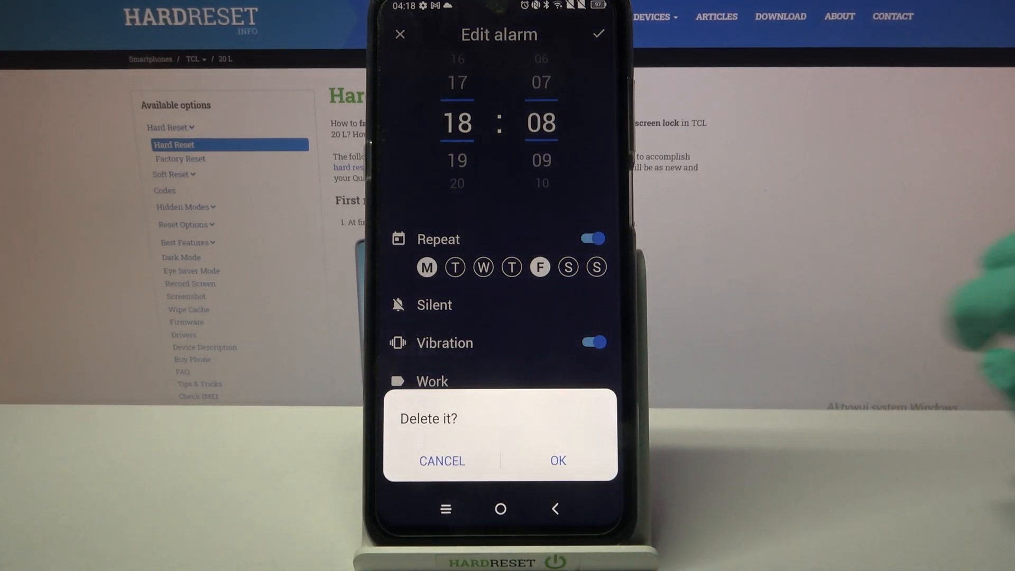
click(557, 460)
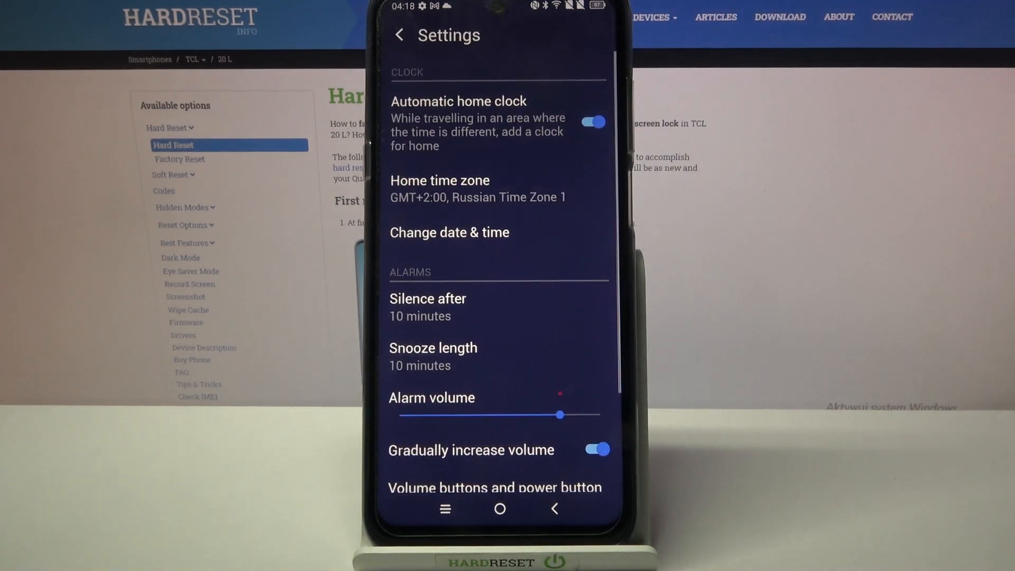
Scroll Settings to show gradual volume, week start and turn-over-to-snooze options
scroll(down, 3)
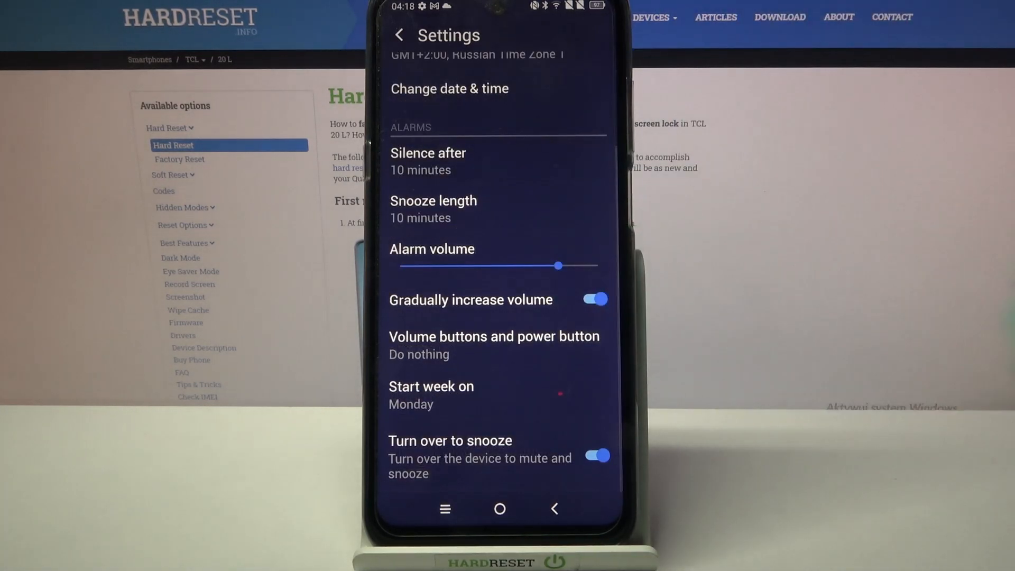